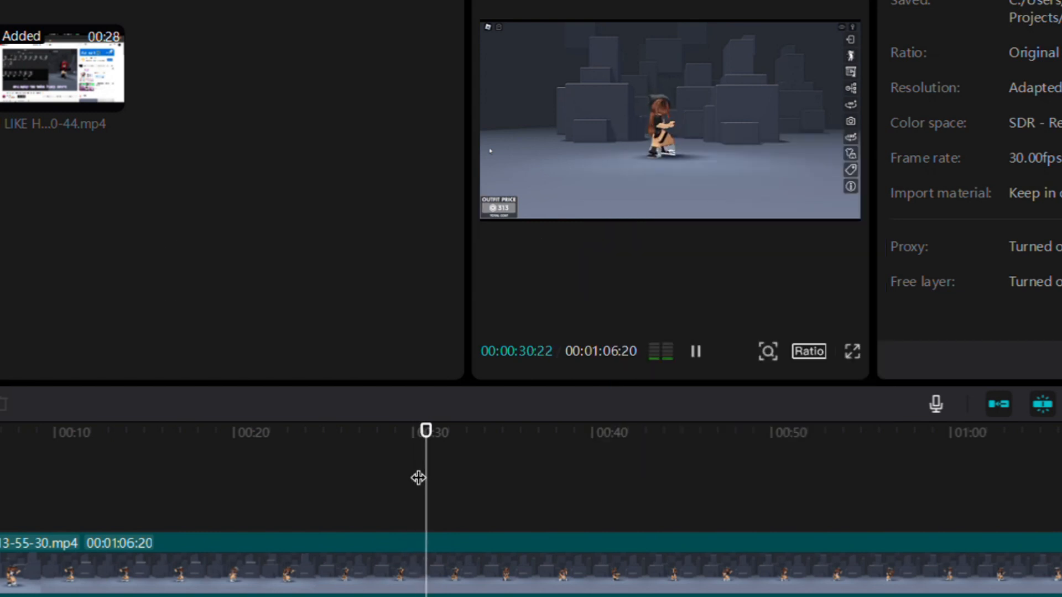
Set the ratio to 9:16 and overlay the dotted screenshot PNG rotated 90°.
click(808, 350)
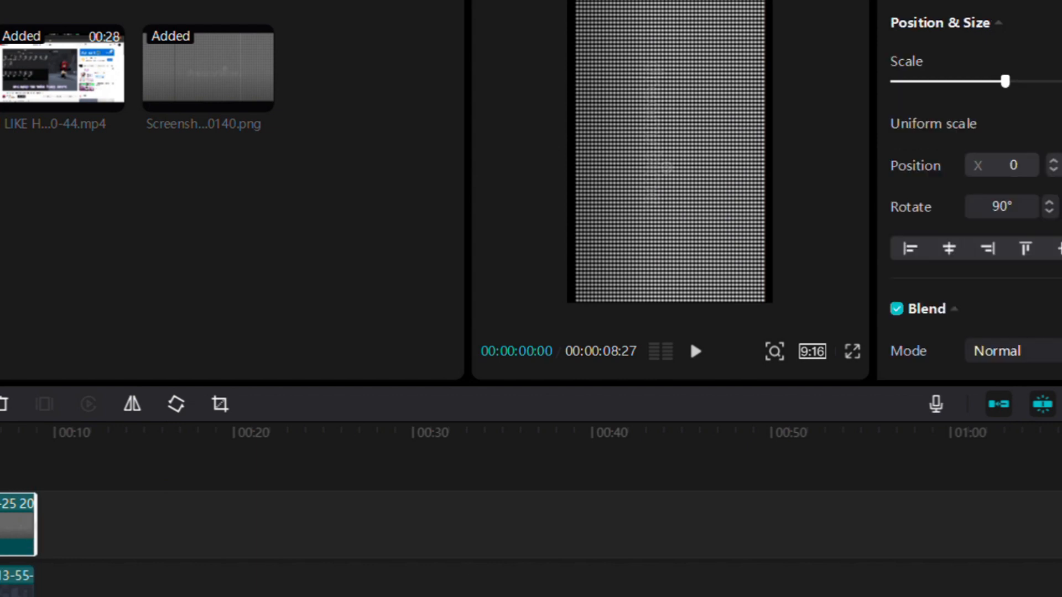
Auto-cutout the character from the main dance clip and import the dotted cut-out 1015 (1).mp4.
click(1009, 351)
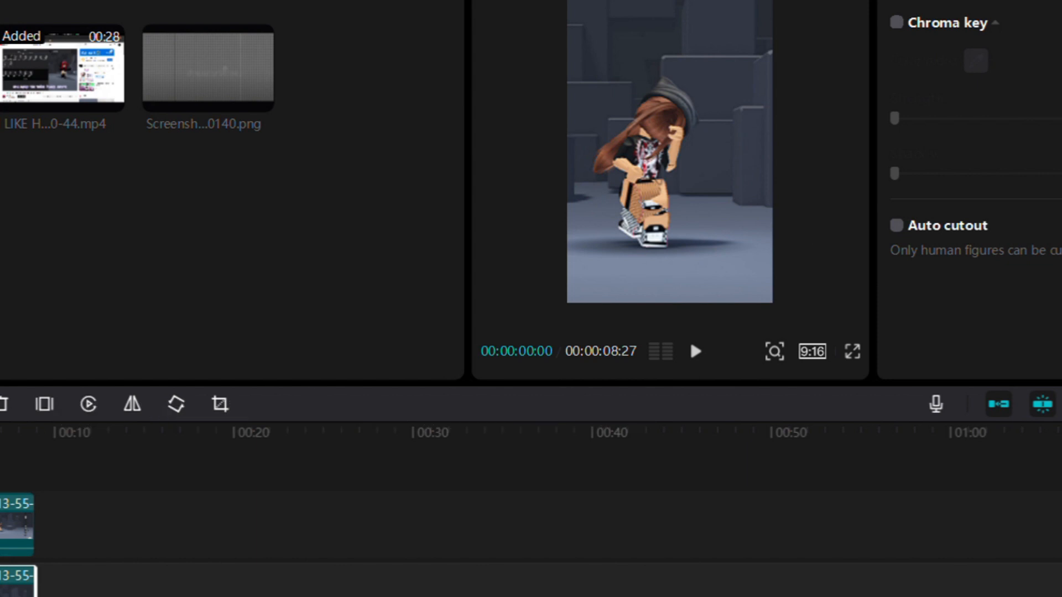
click(356, 68)
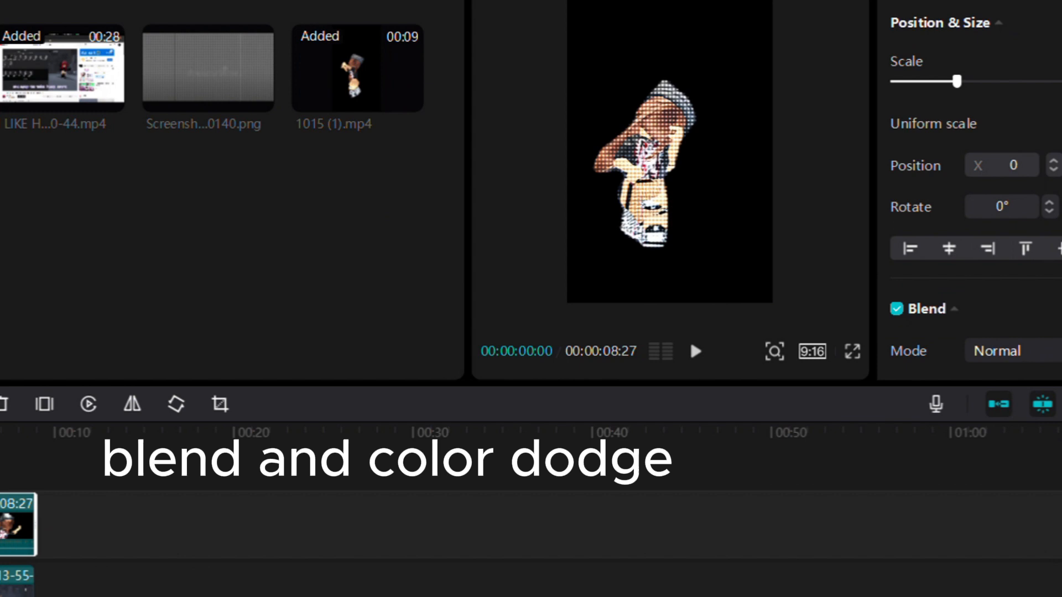
Color-dodge the dotted overlay on Layer 1 and add the purple tint at Position X 121.
click(1009, 350)
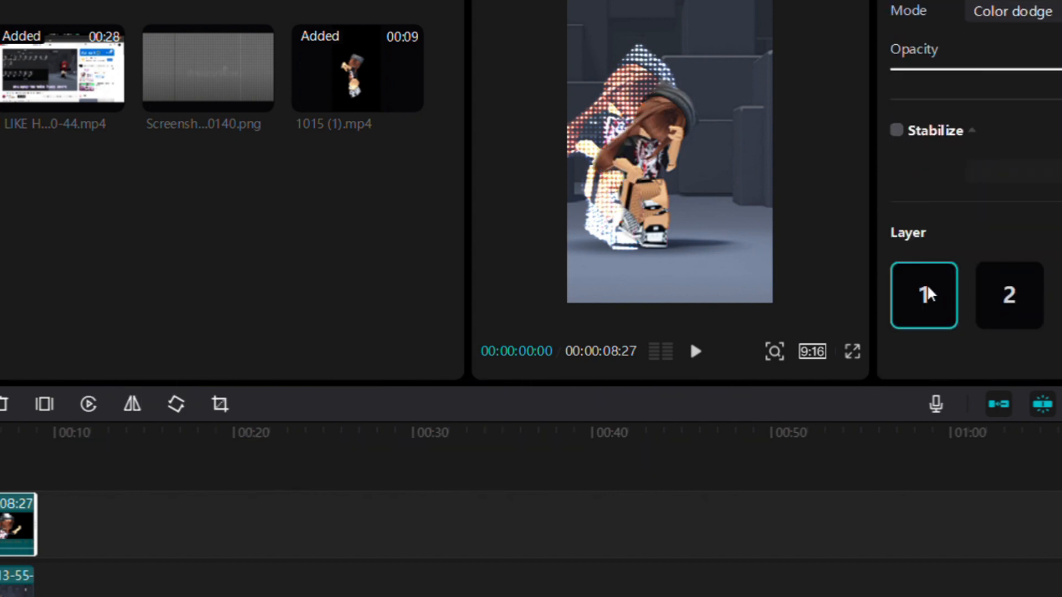
click(694, 352)
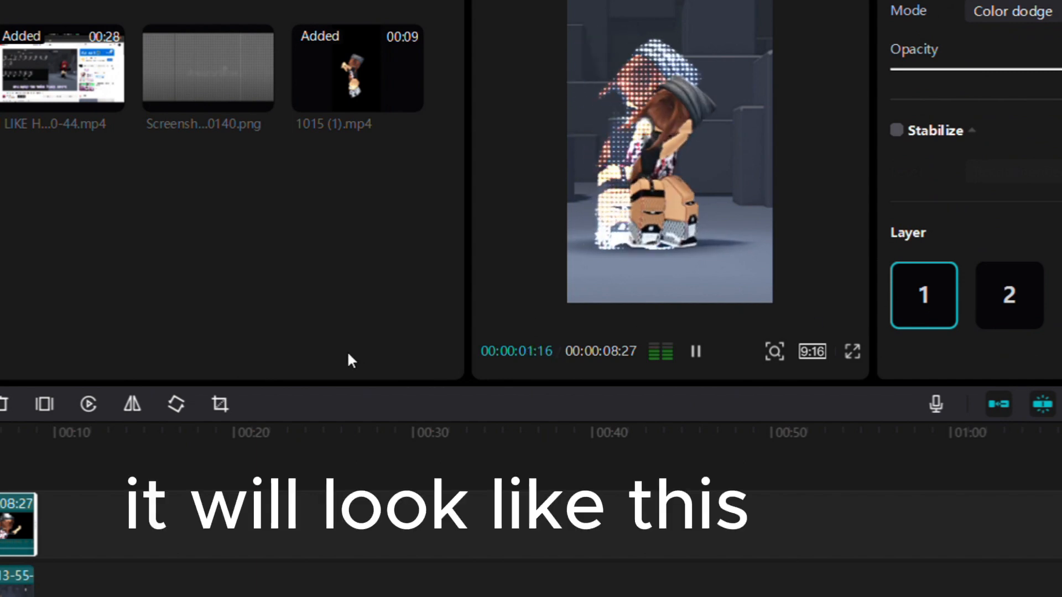
click(695, 352)
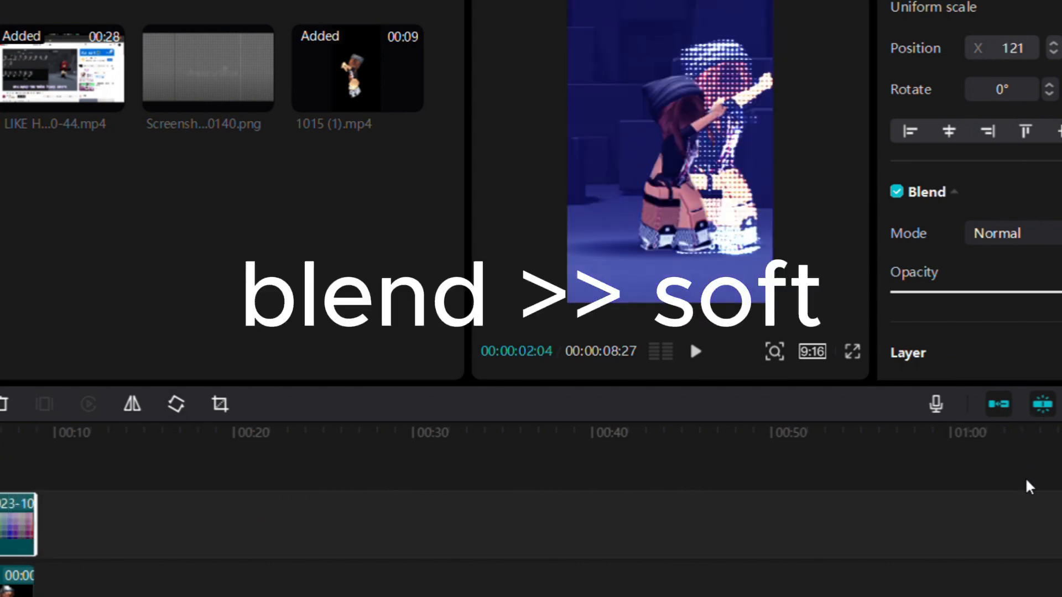
Soft-light the purple tint on Layer 1, color-dodge the heart overlay, and preview the result.
click(1005, 233)
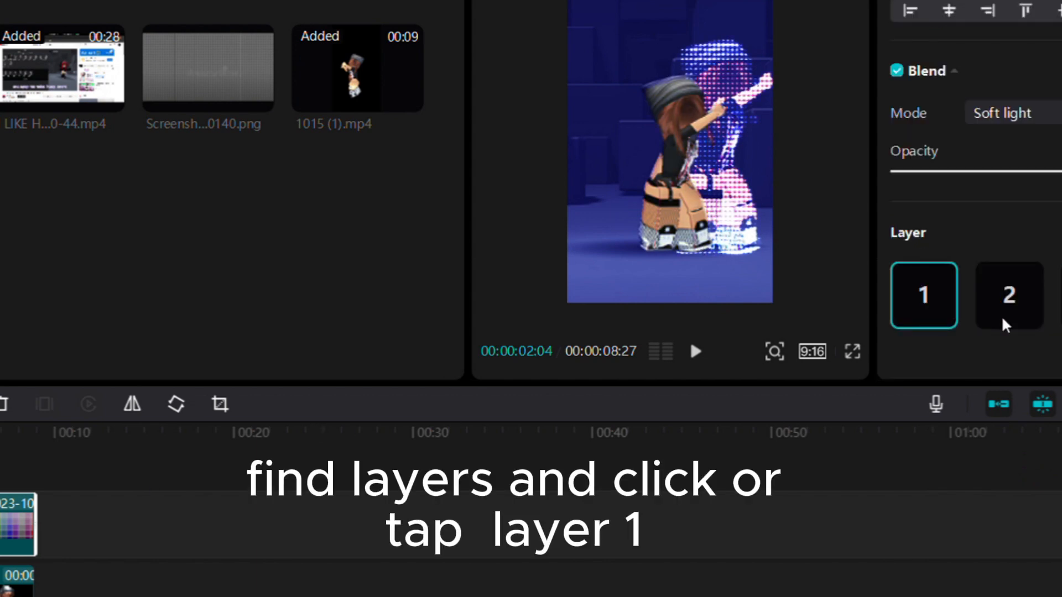
click(923, 294)
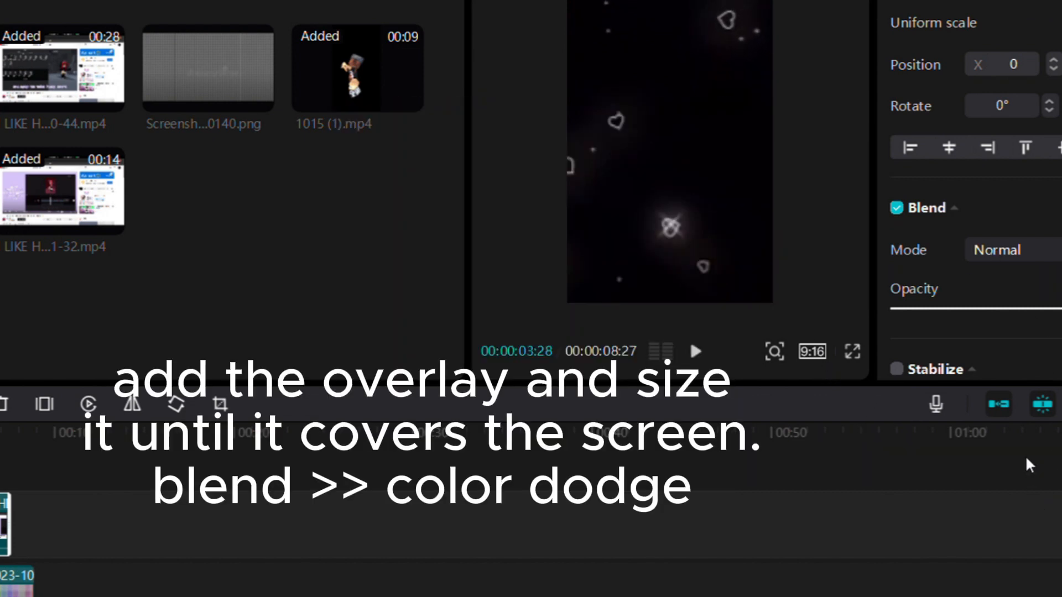
click(1009, 250)
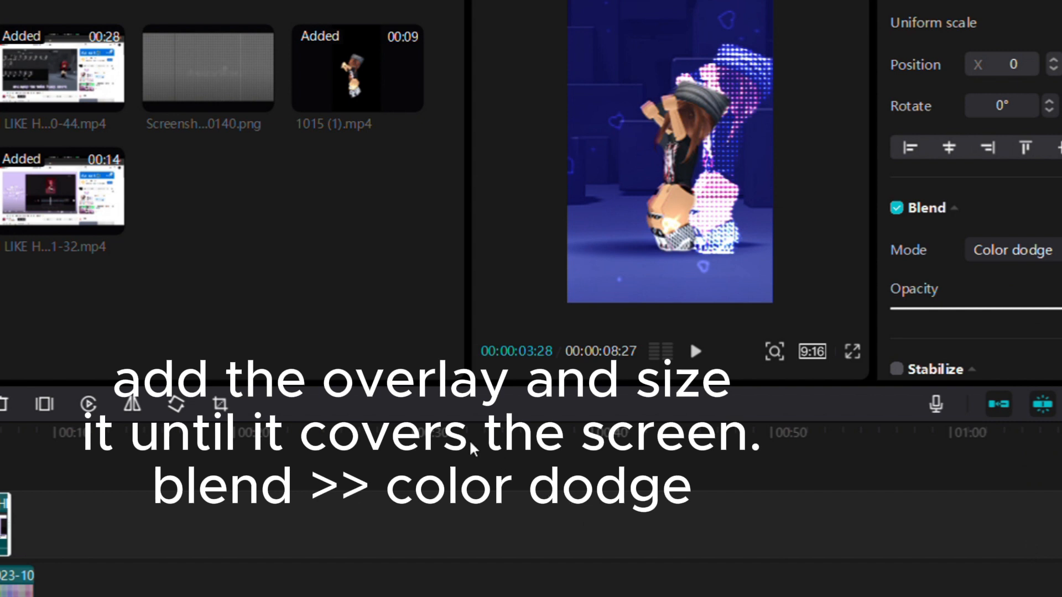
scroll(down, 3)
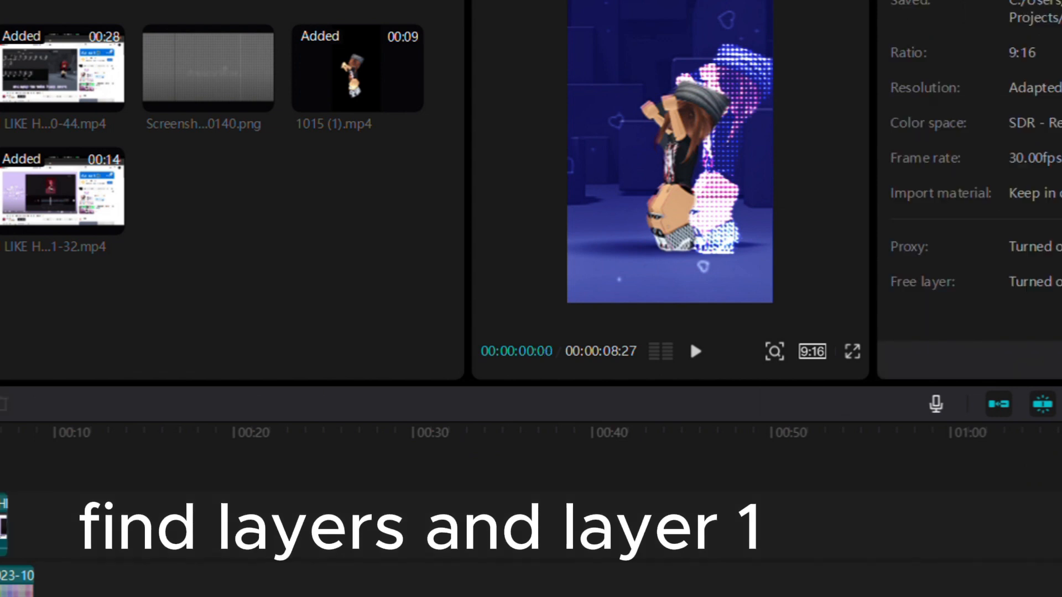
click(693, 351)
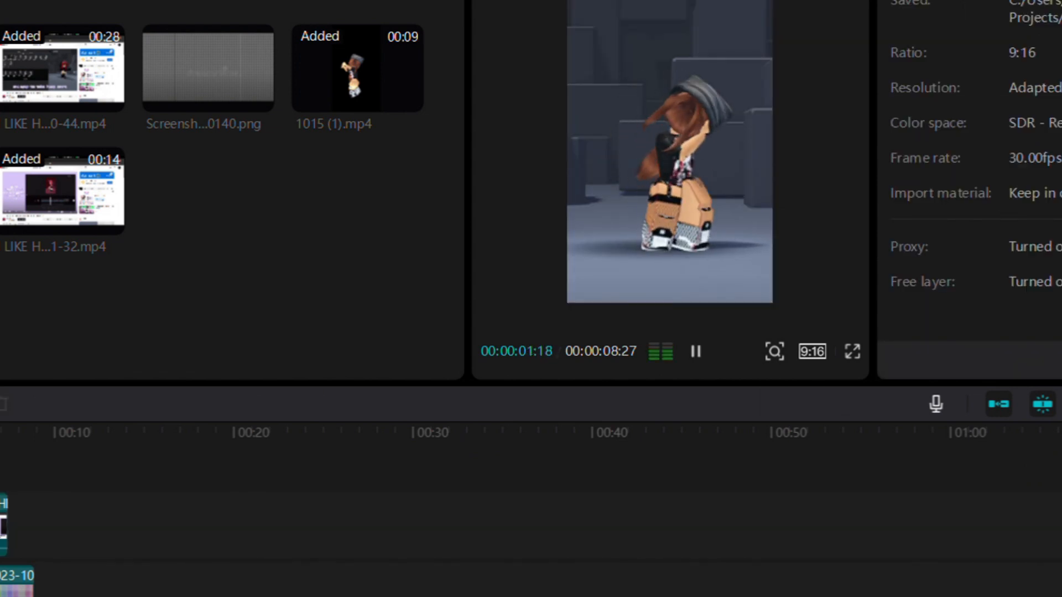
click(694, 352)
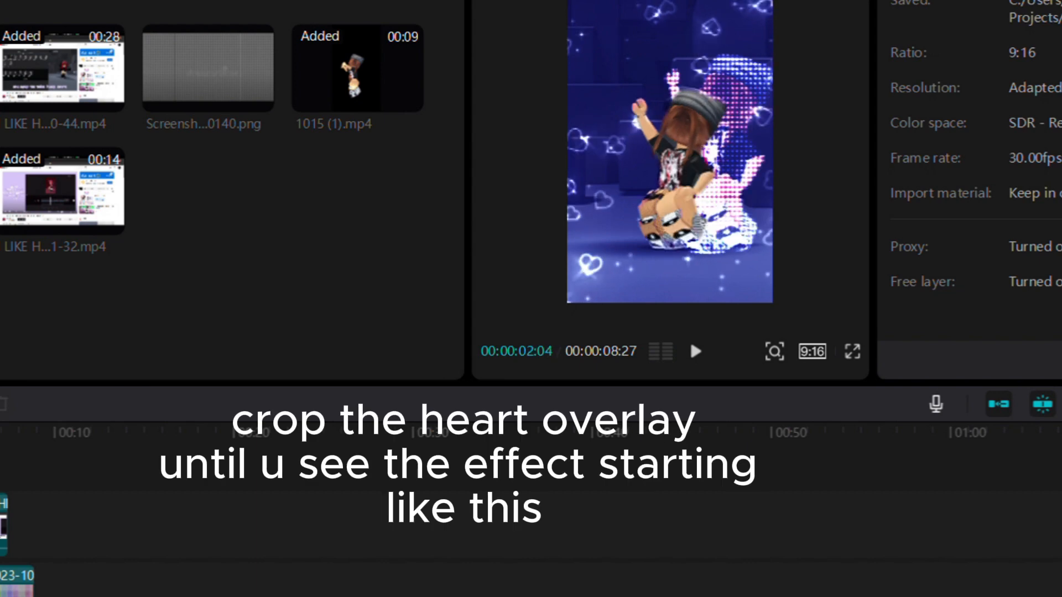
click(693, 351)
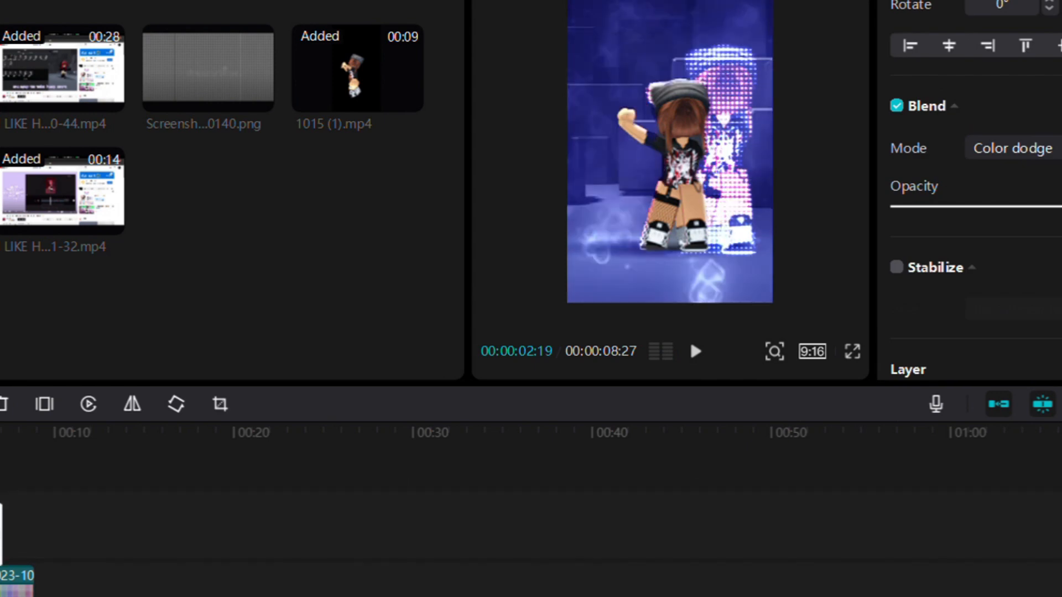
Trim the heart overlay's start, export, and place 1015 (1)(1).mp4 on the timeline.
click(693, 352)
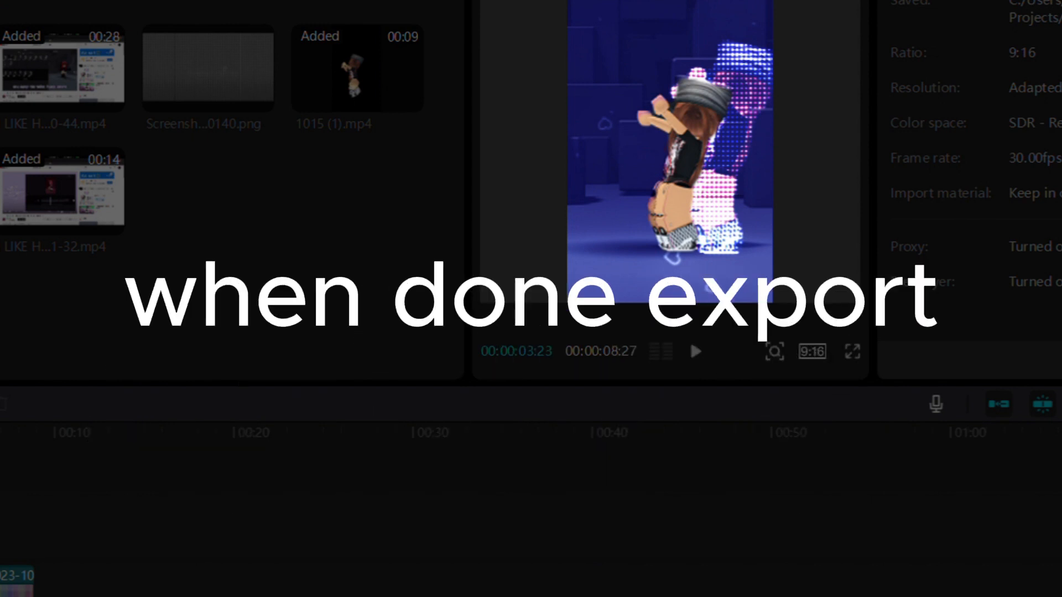
click(695, 352)
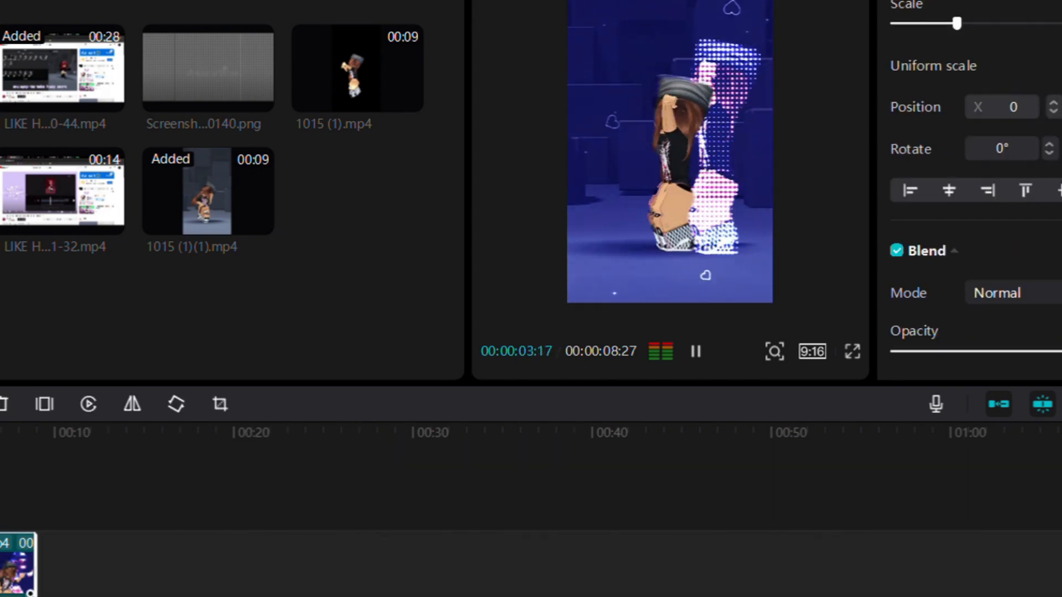
Set the re-imported clip's speed to 0.3x with Smooth slow-mo using Optical flow.
click(694, 352)
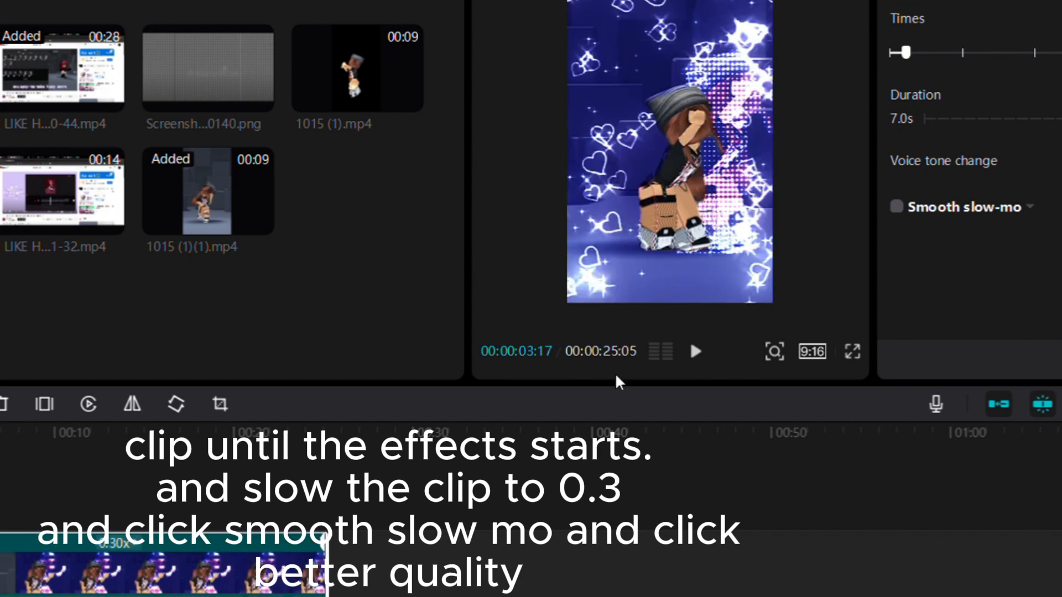
click(896, 207)
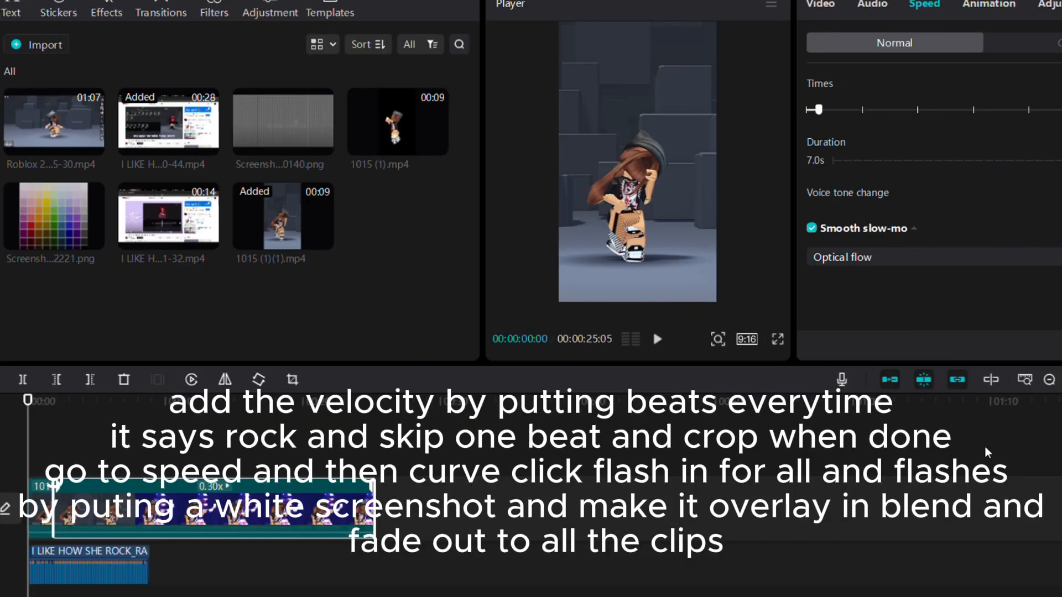
mouse_move(93, 142)
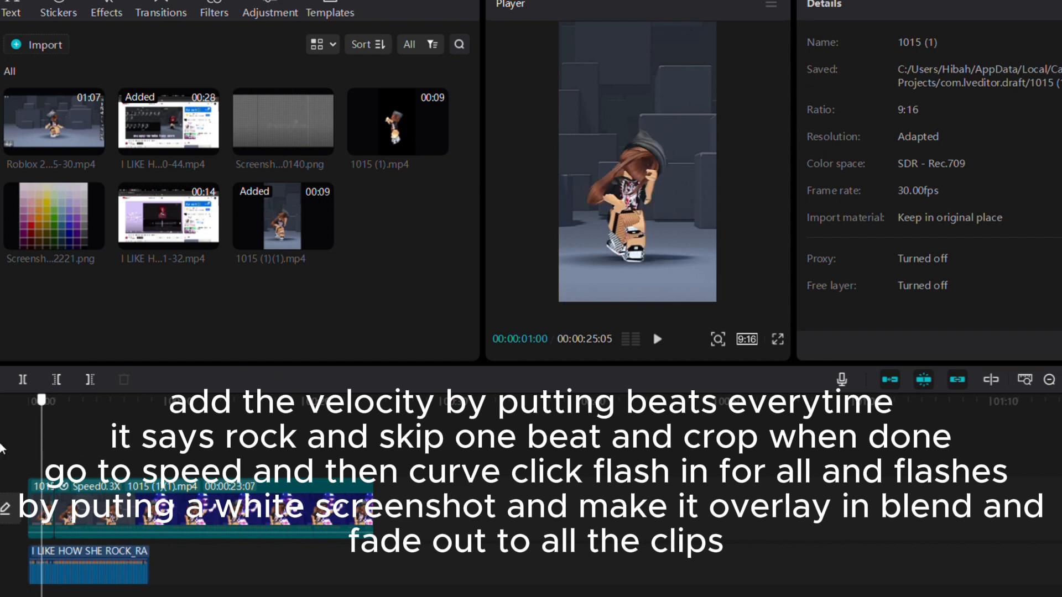
Add the white Library stock clip to an overlay track and open its Mask tab.
click(105, 11)
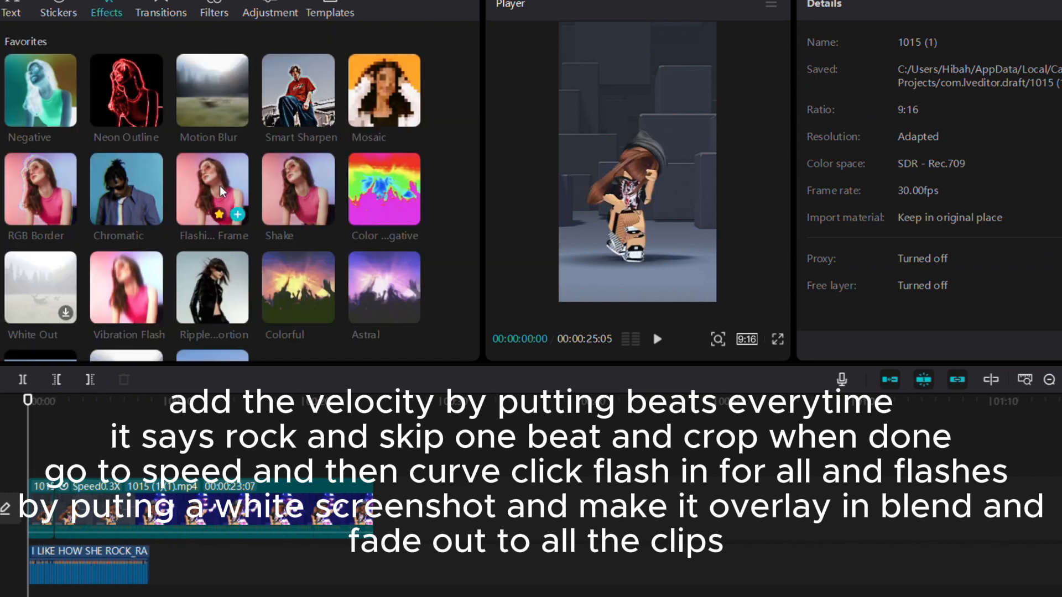
scroll(down, 3)
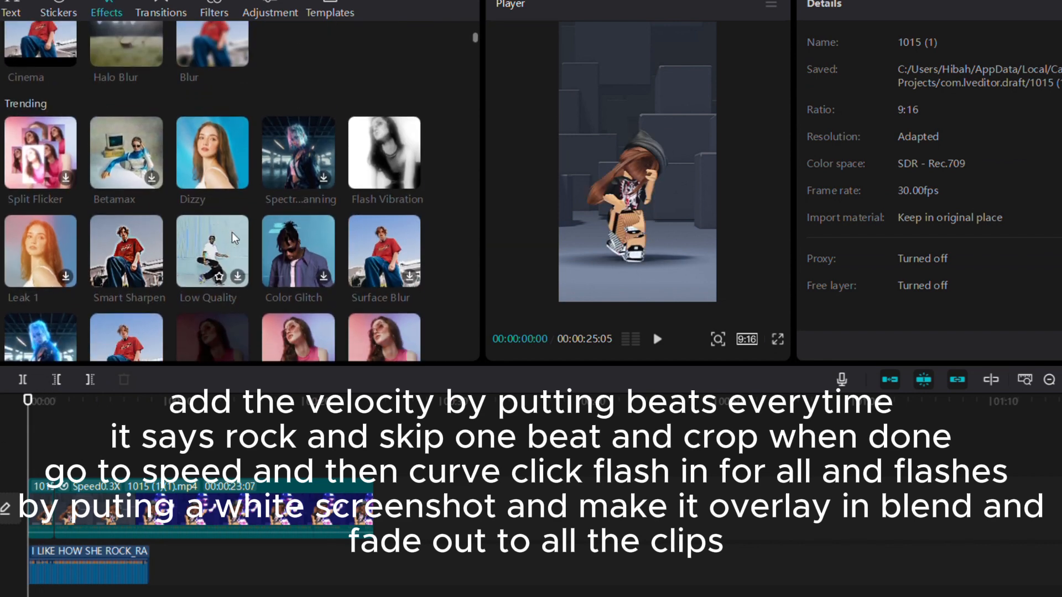
scroll(down, 3)
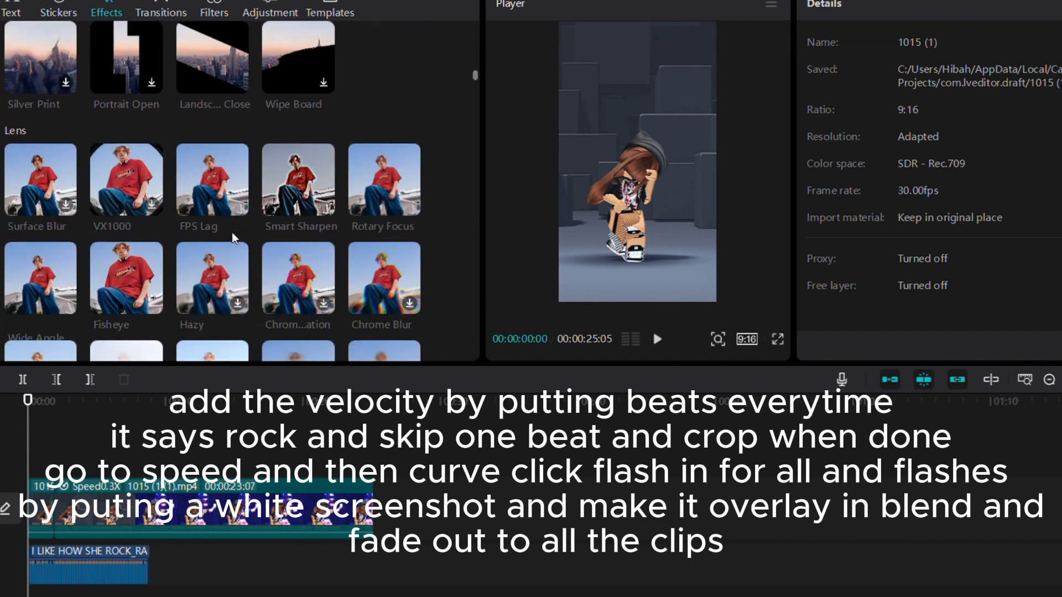
click(212, 177)
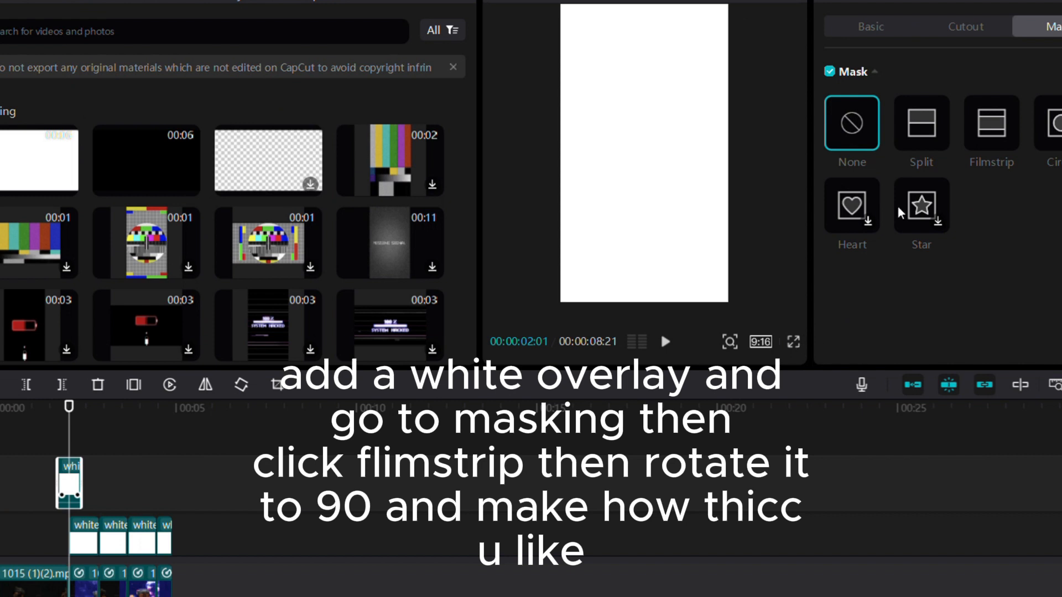
Apply a Filmstrip mask rotated 90° at Position X -336 with eased start and end keyframes.
click(991, 124)
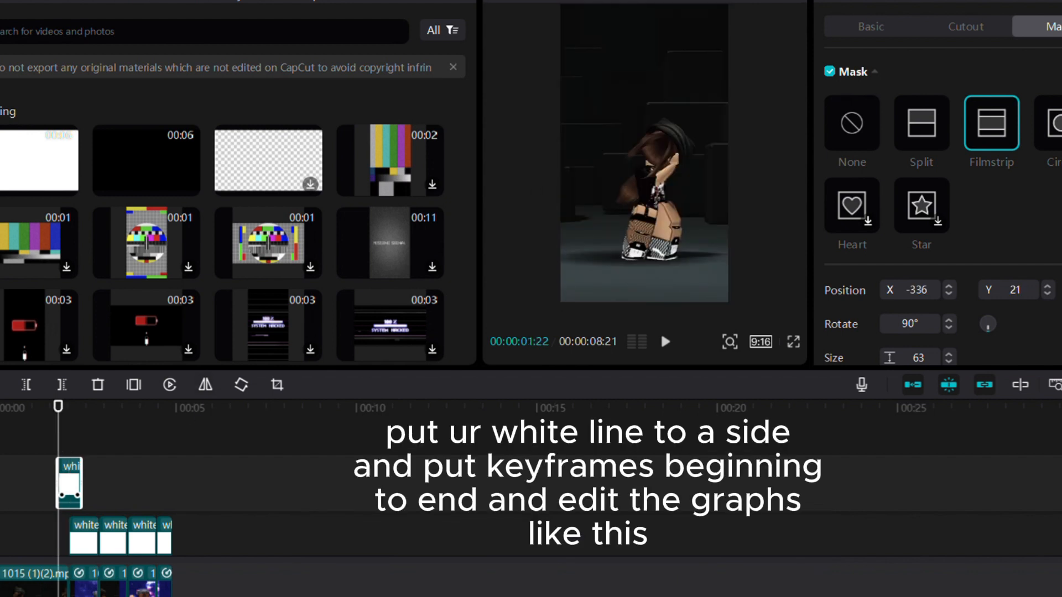
mouse_move(500, 235)
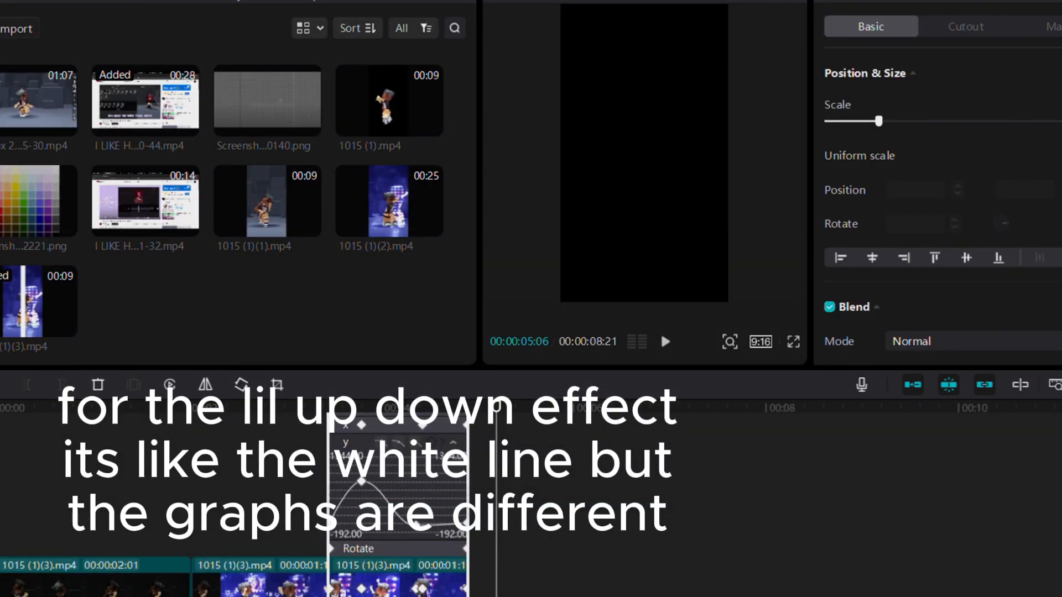
Keyframe up-down motion on the 1015 (1)(3).mp4 clips, align the white line at the cut, and preview.
click(664, 341)
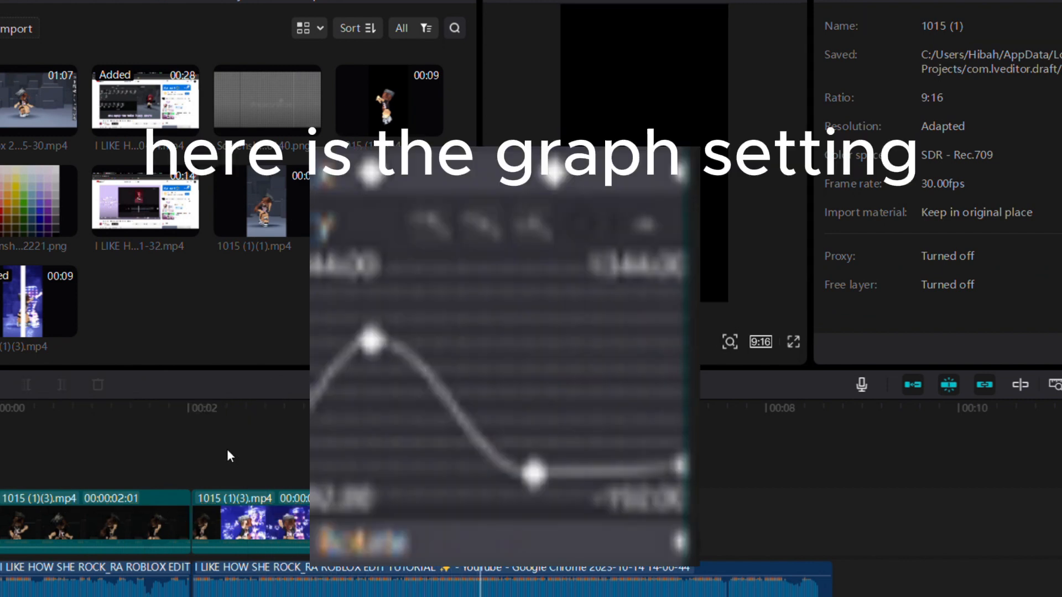
click(94, 525)
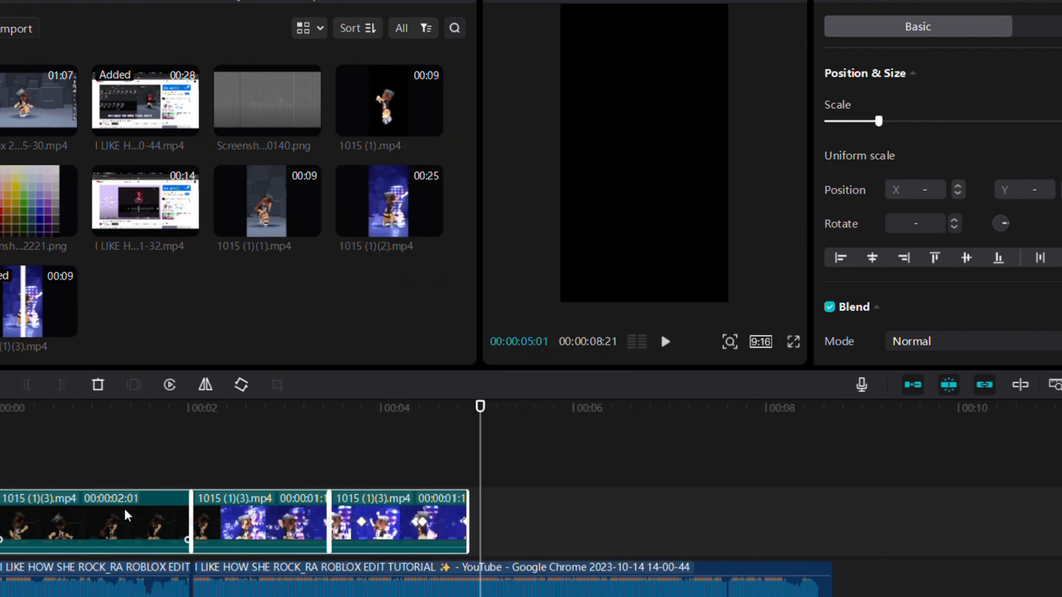
click(664, 341)
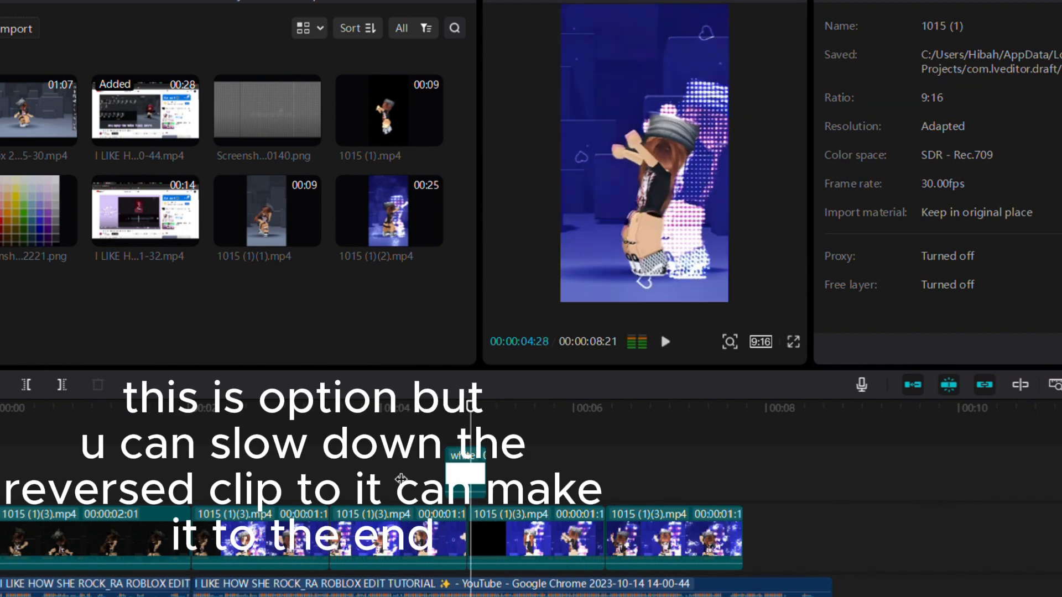
click(664, 342)
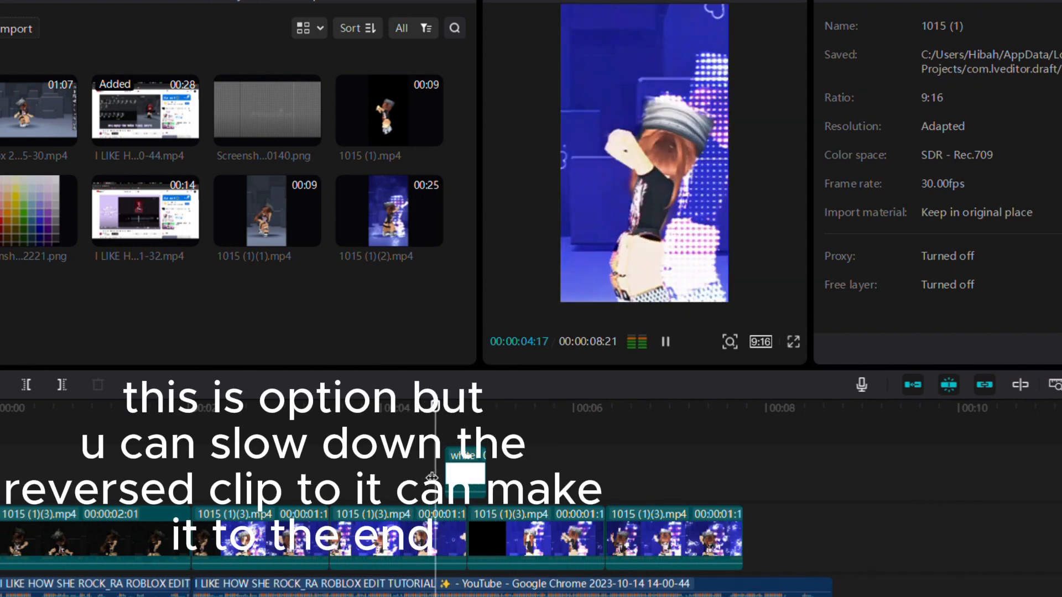
click(665, 341)
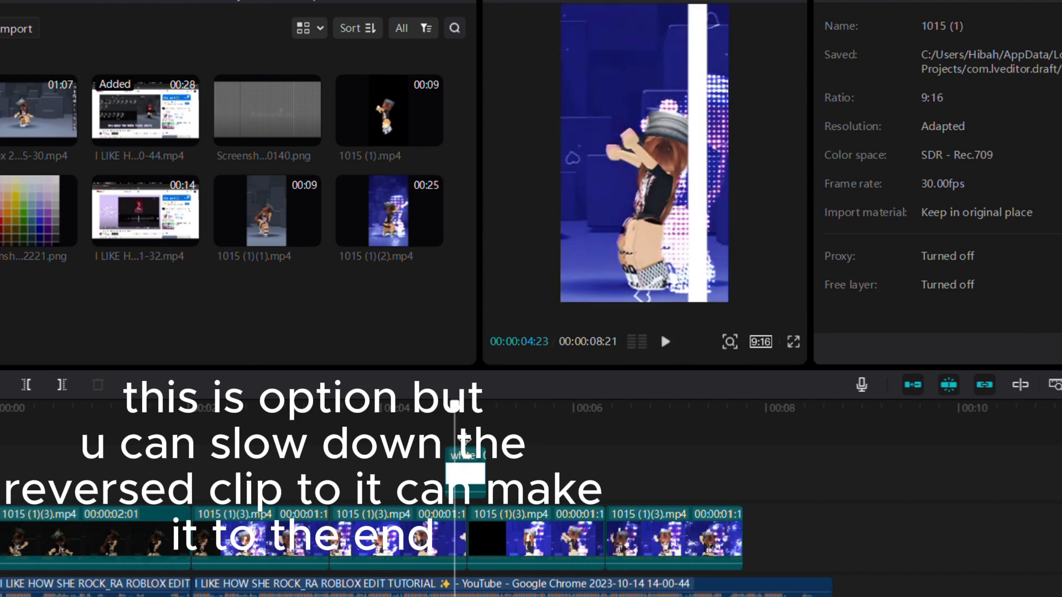